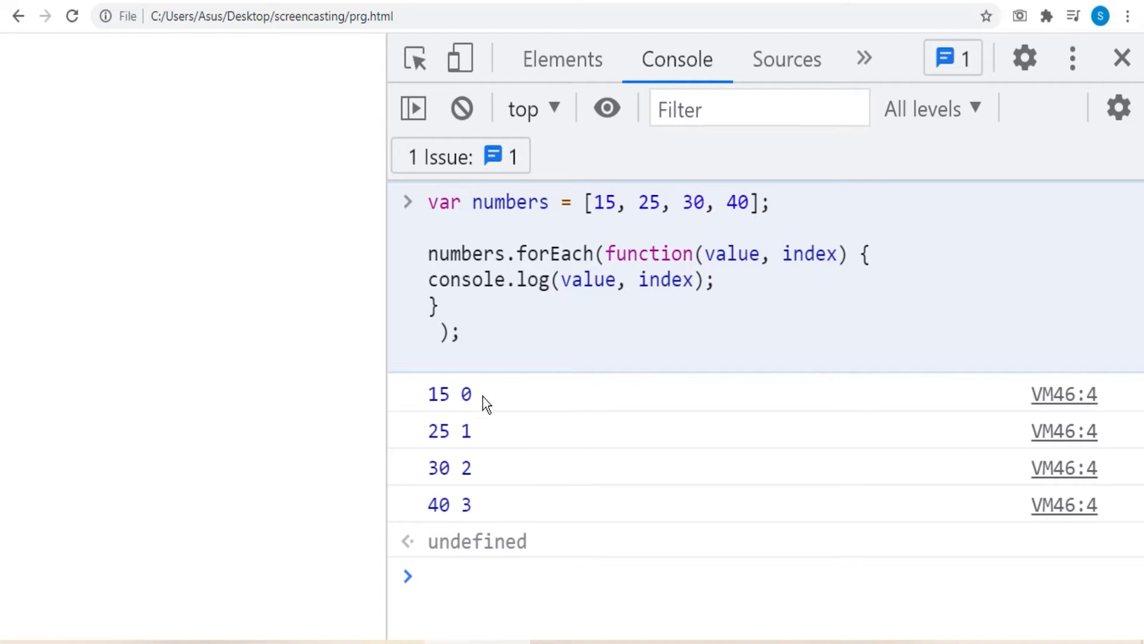
{"action": "mouse_move", "coordinate": [466, 442]}
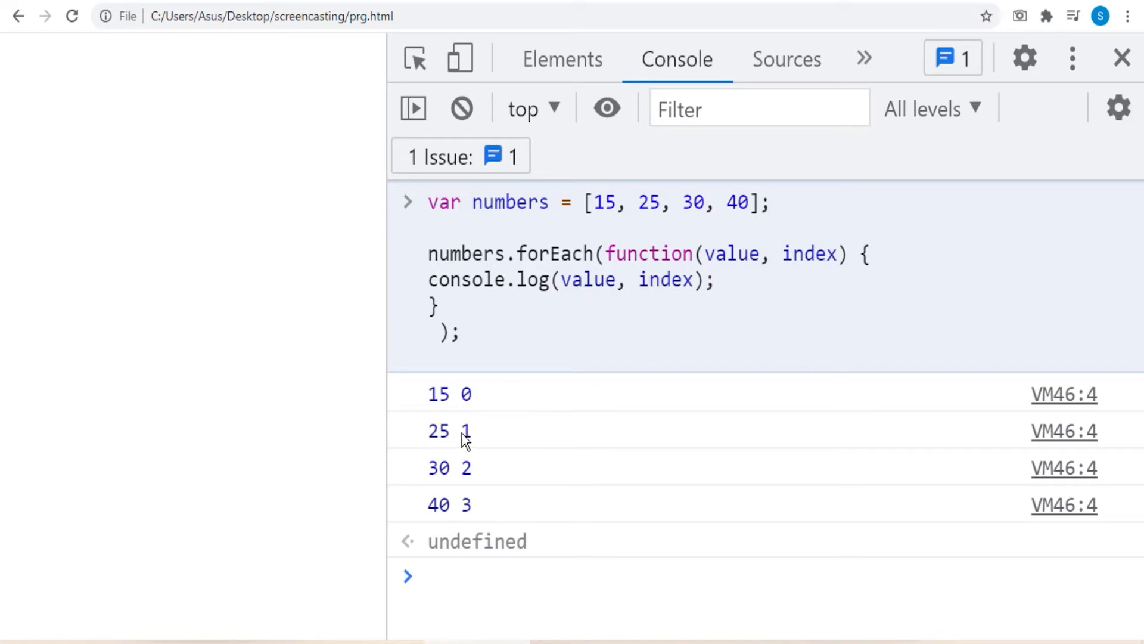
{"action": "mouse_move", "coordinate": [465, 509]}
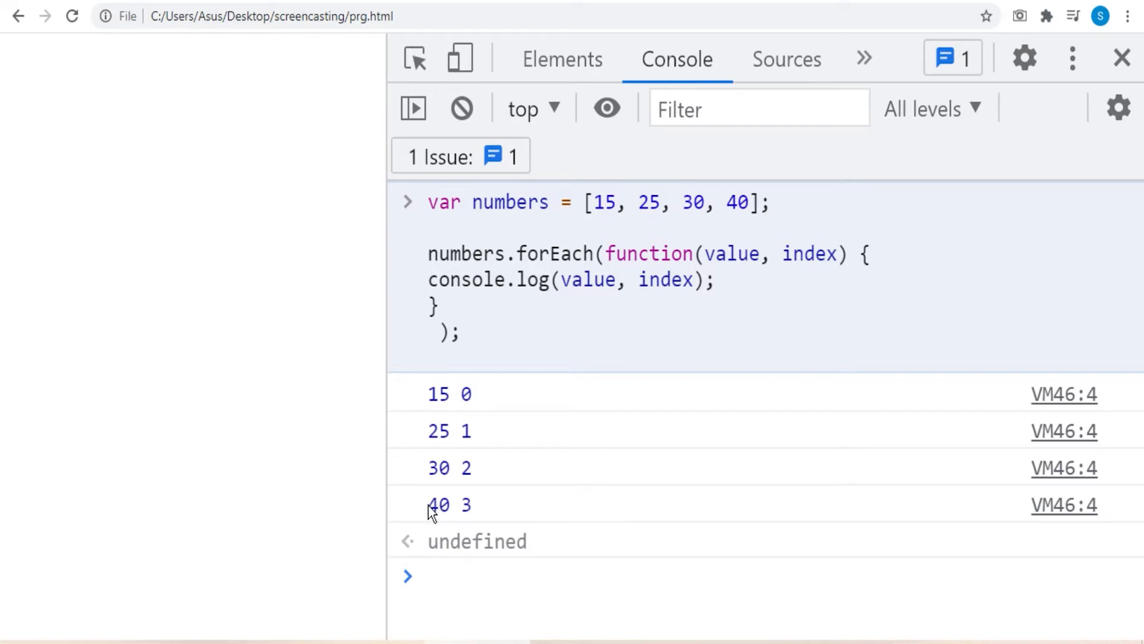
{"action": "mouse_move", "coordinate": [492, 266]}
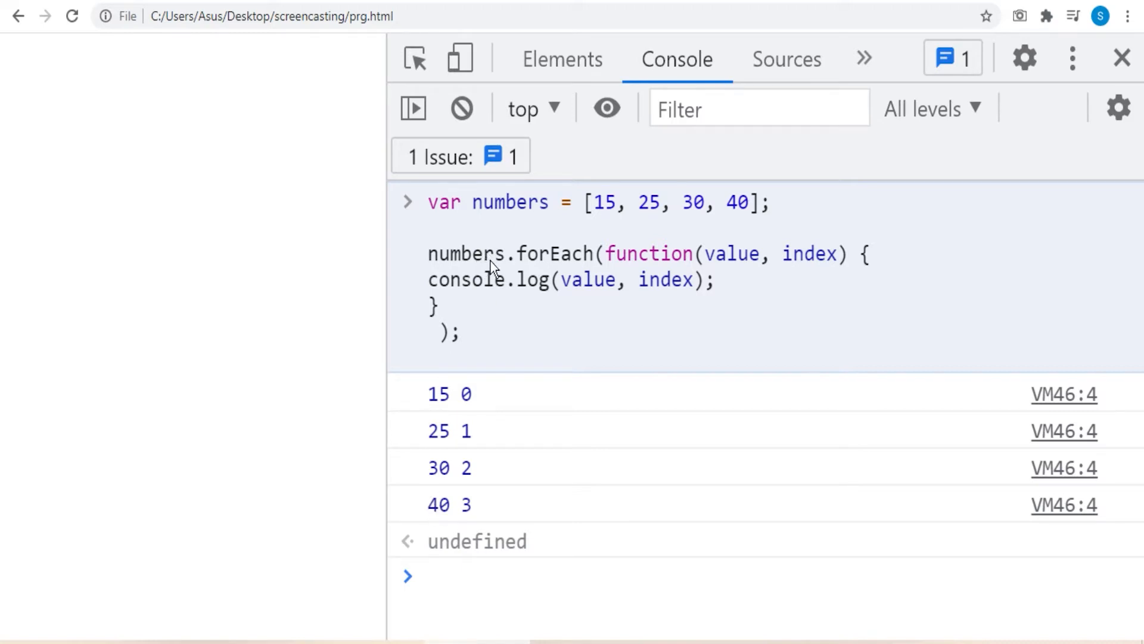
Highlight parts of the map snippet doubling [1, 2, 3] and the logged [2, 4, 6].
{"action": "left_click_drag", "start_coordinate": [591, 202], "coordinate": [704, 202]}
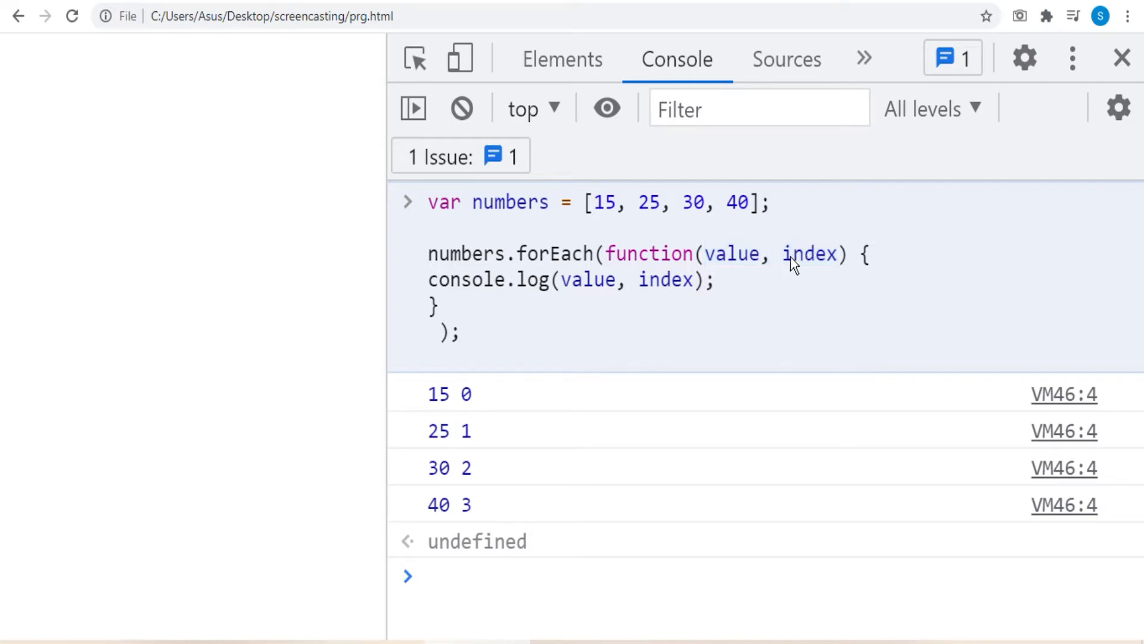
{"action": "mouse_move", "coordinate": [799, 264]}
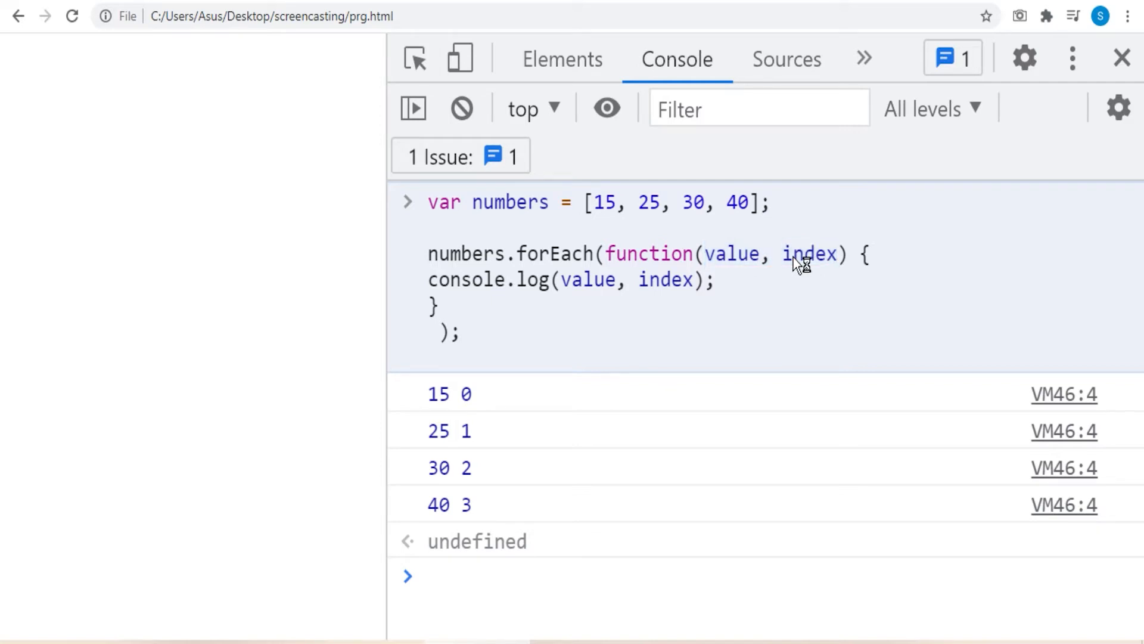
{"action": "double_click", "coordinate": [731, 253]}
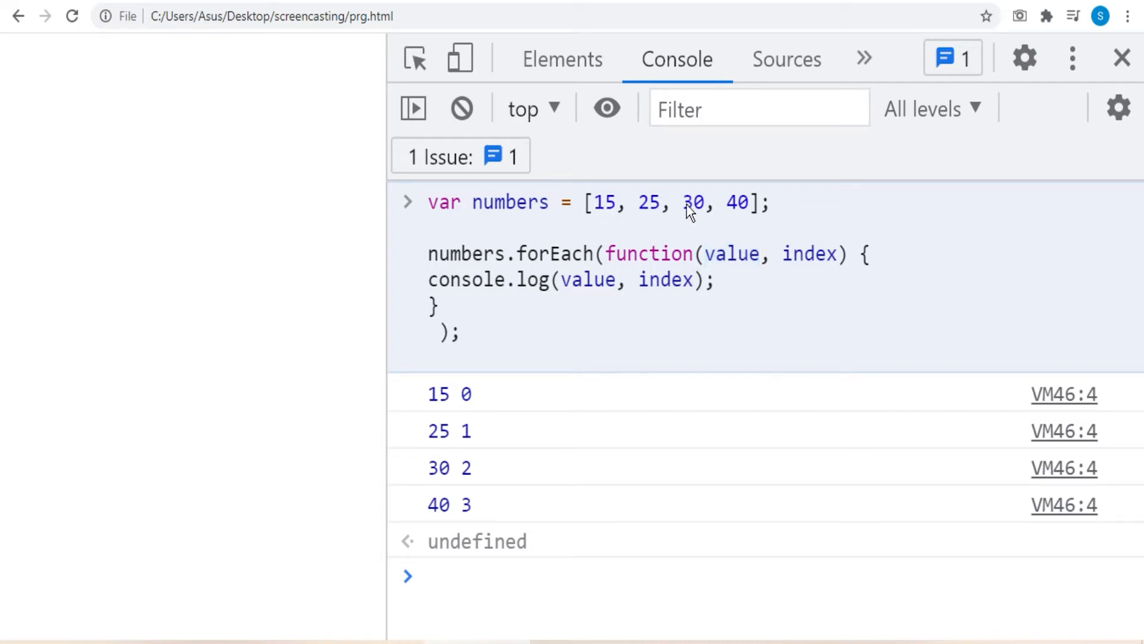
{"action": "mouse_move", "coordinate": [786, 264]}
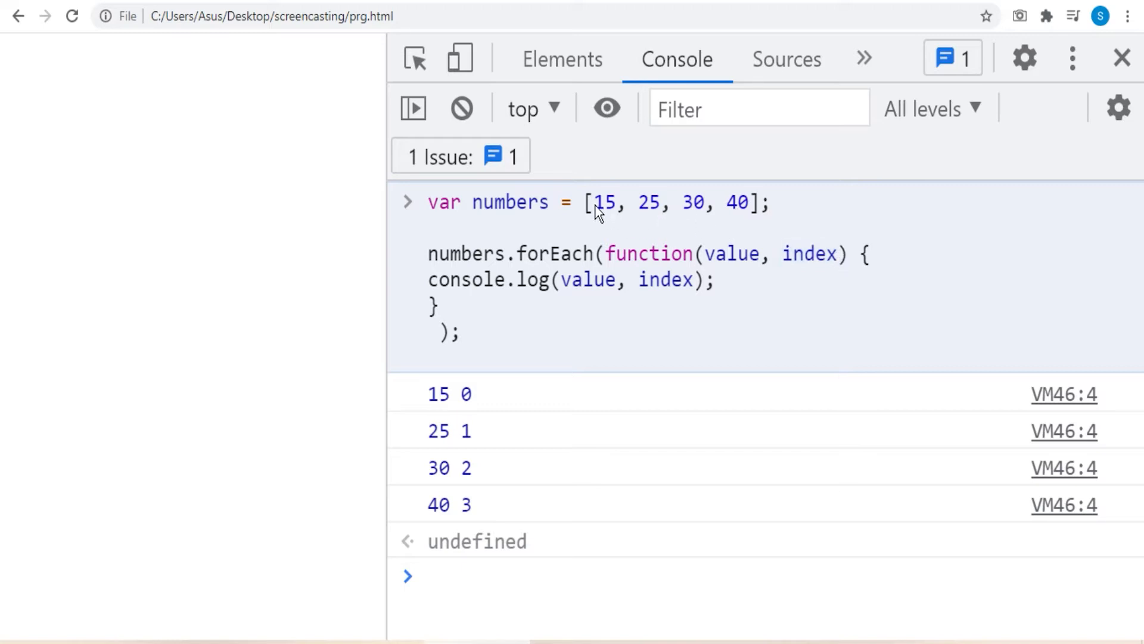
{"action": "left_click_drag", "start_coordinate": [594, 203], "coordinate": [751, 203]}
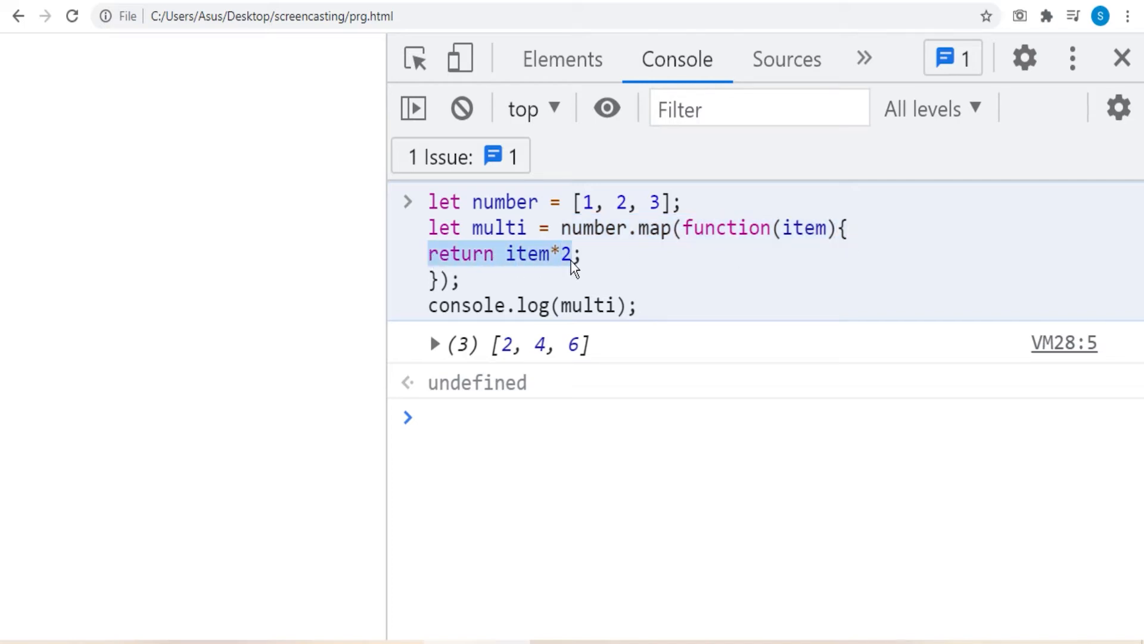
{"action": "mouse_move", "coordinate": [438, 315]}
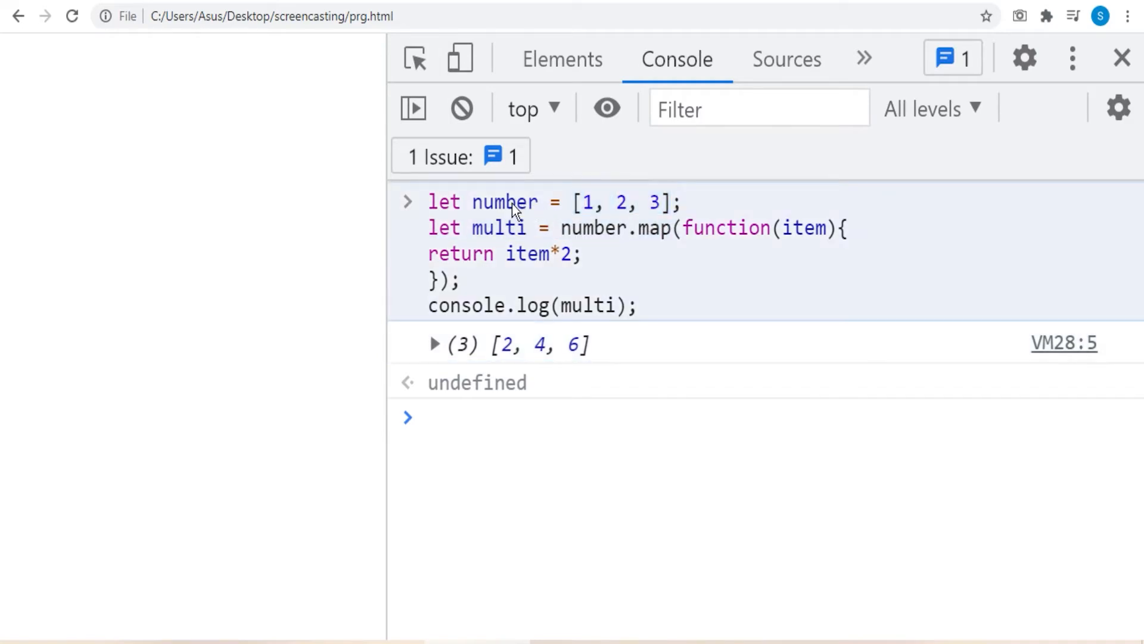
{"action": "double_click", "coordinate": [505, 202]}
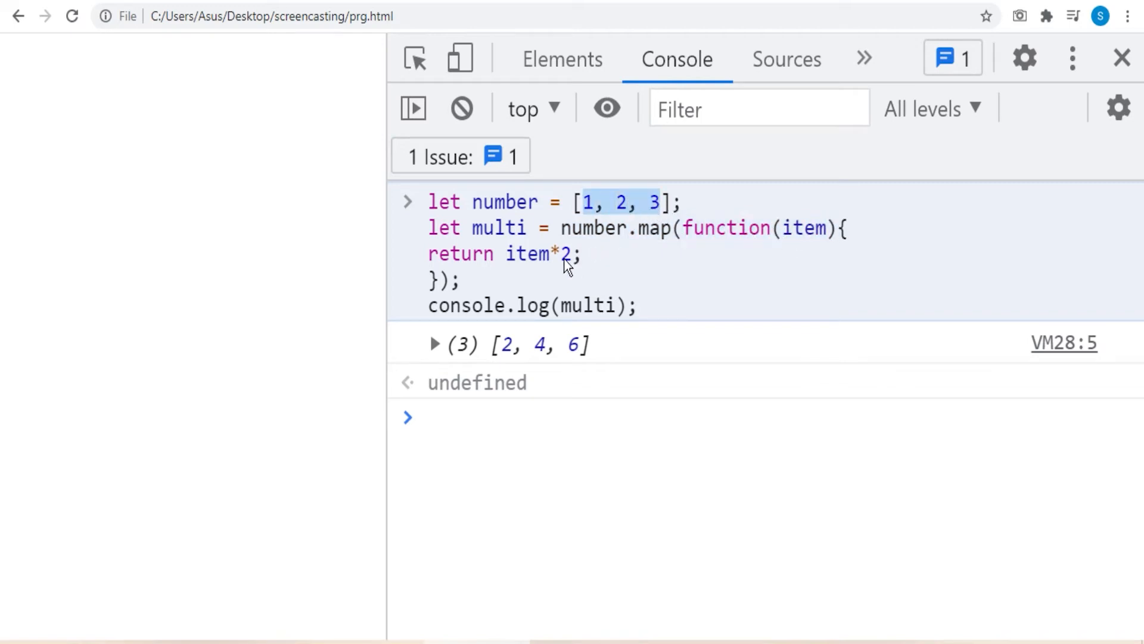
{"action": "double_click", "coordinate": [563, 253]}
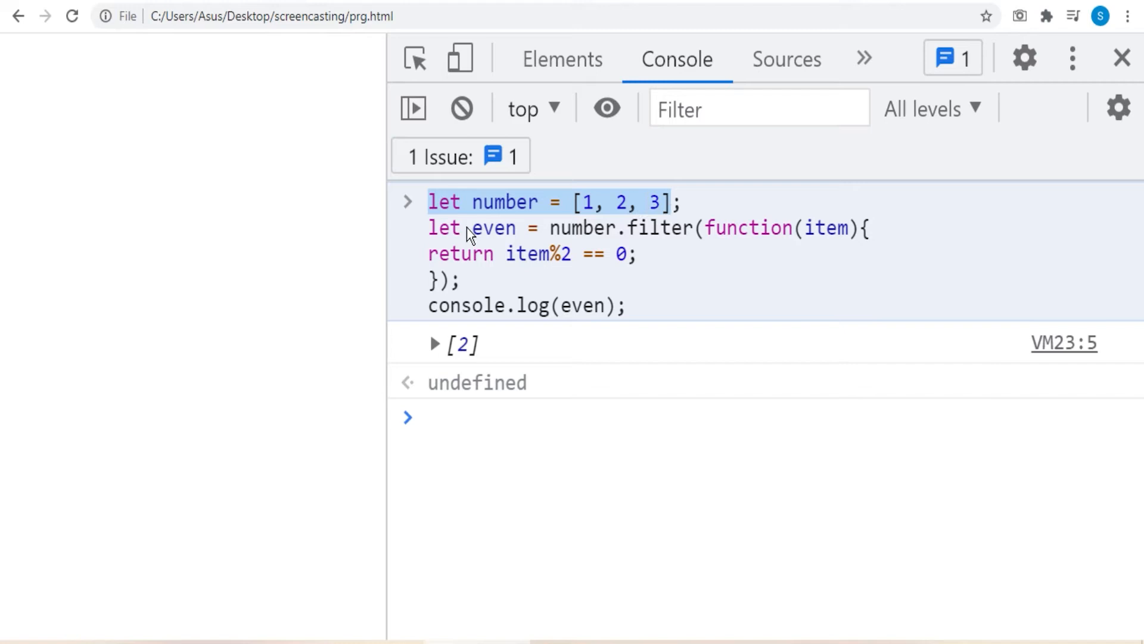
Highlight the item%2 == 0 filter code, then expand the logged [2] result.
{"action": "double_click", "coordinate": [581, 227]}
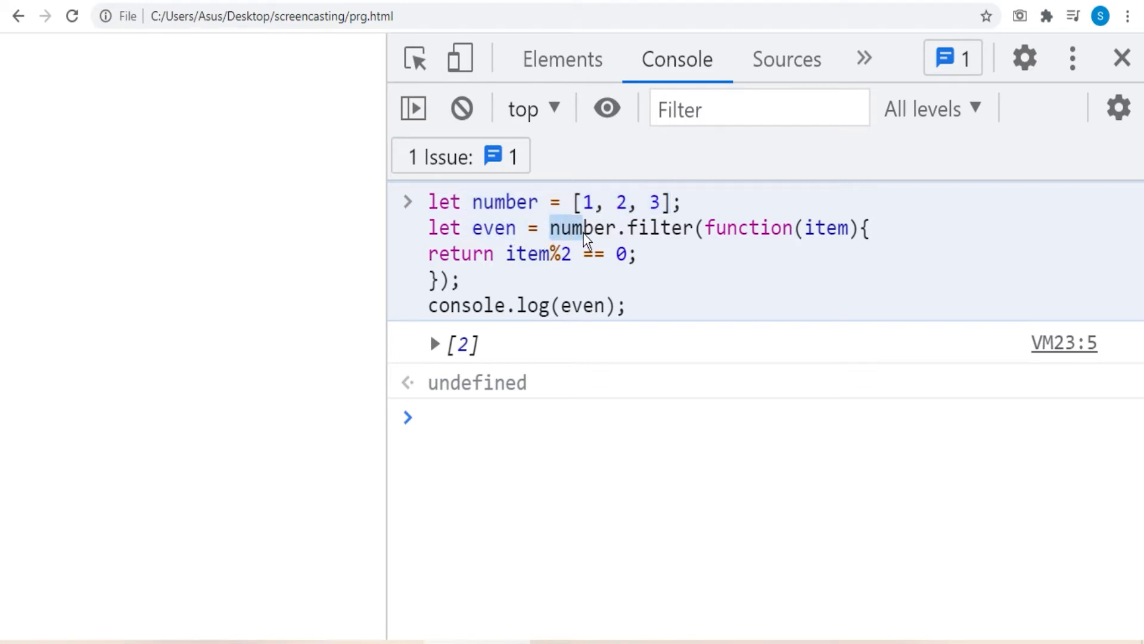
{"action": "left_click_drag", "start_coordinate": [584, 228], "coordinate": [796, 227]}
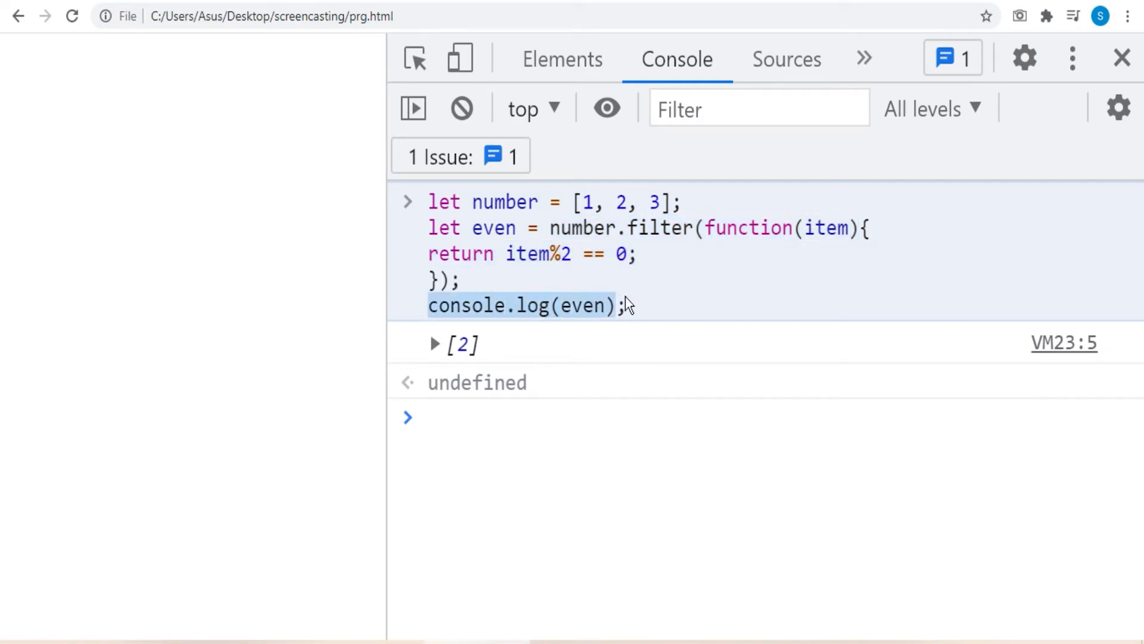
{"action": "left_click", "coordinate": [434, 344]}
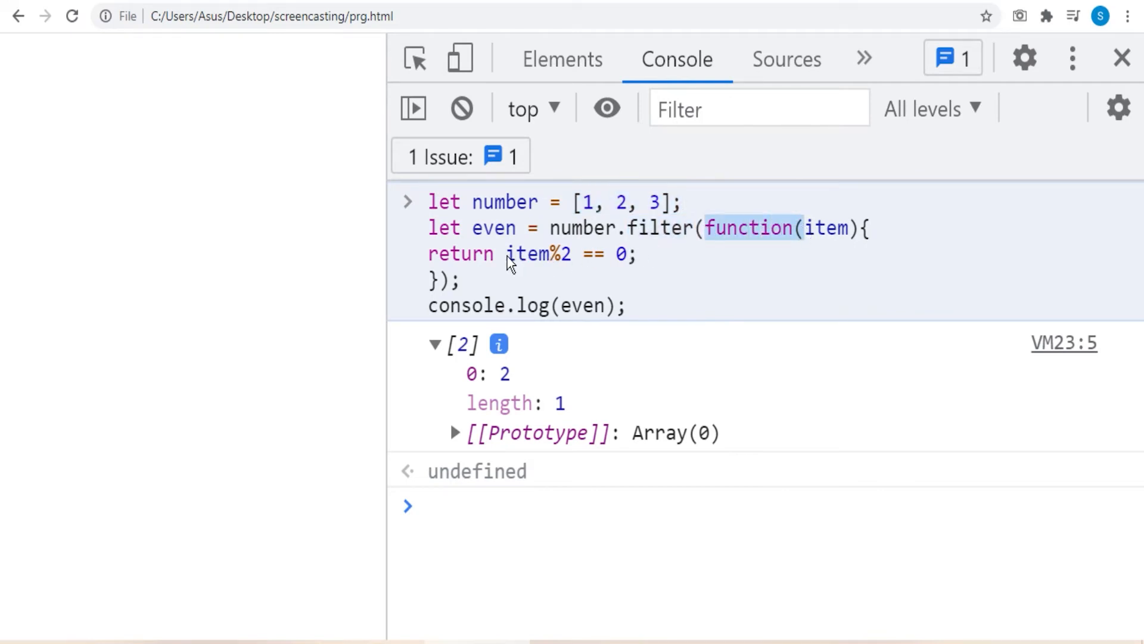
{"action": "double_click", "coordinate": [526, 254]}
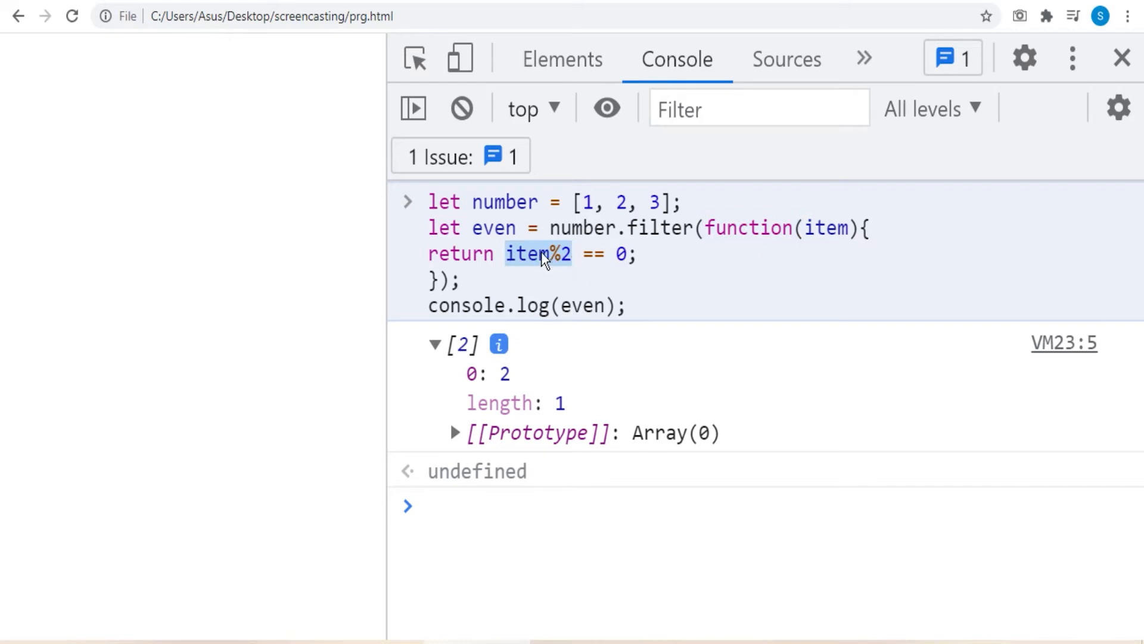
{"action": "mouse_move", "coordinate": [609, 256]}
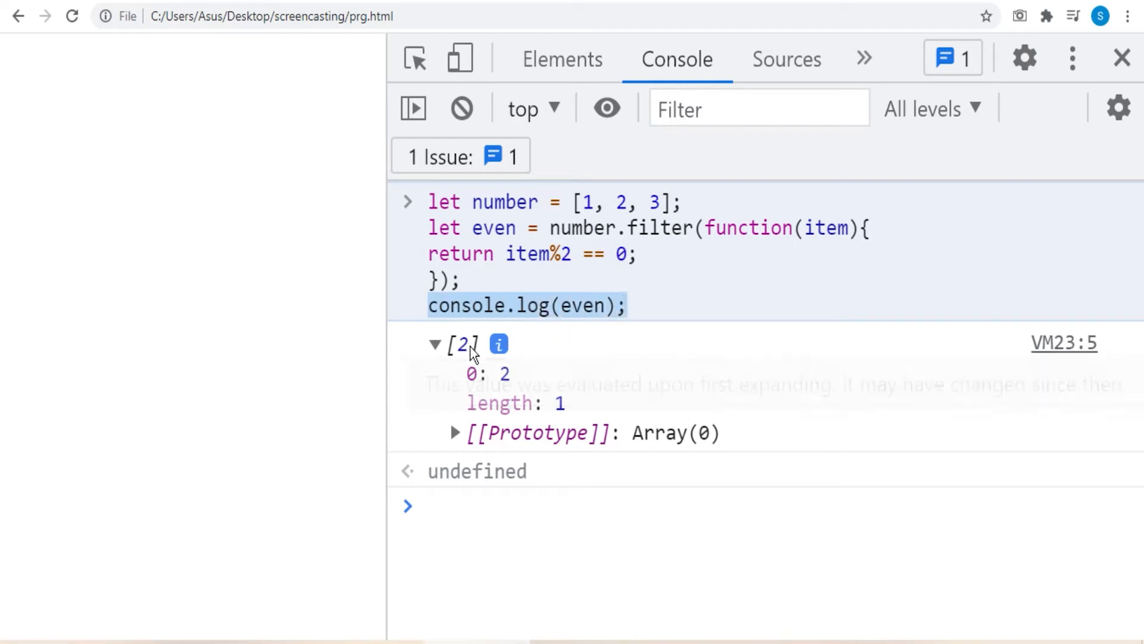
{"action": "mouse_move", "coordinate": [467, 354]}
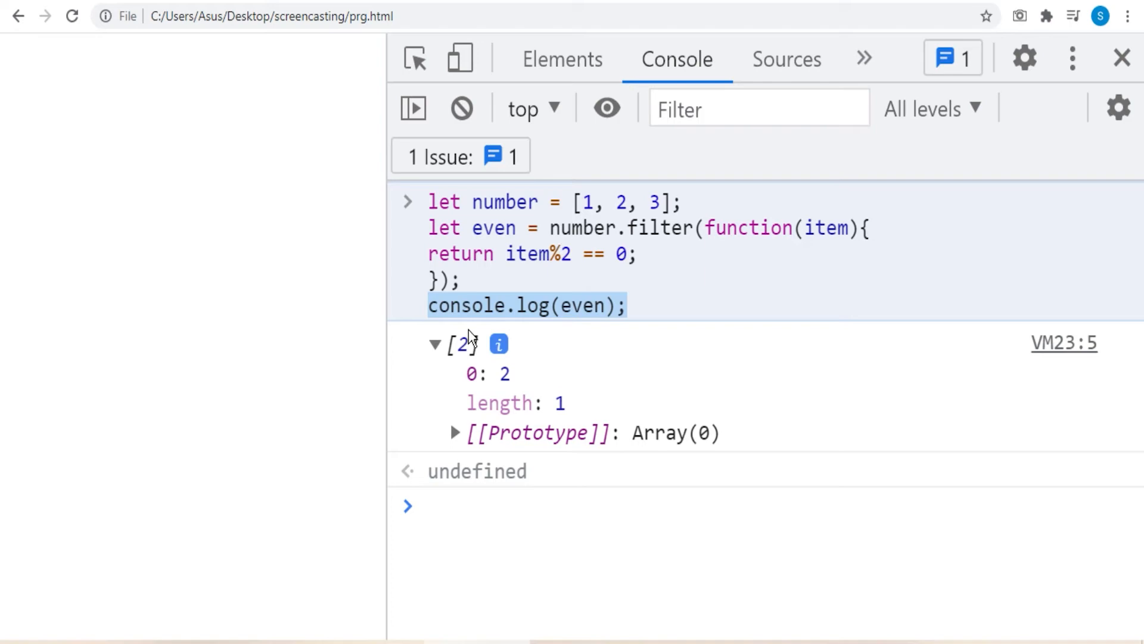
{"action": "mouse_move", "coordinate": [446, 367]}
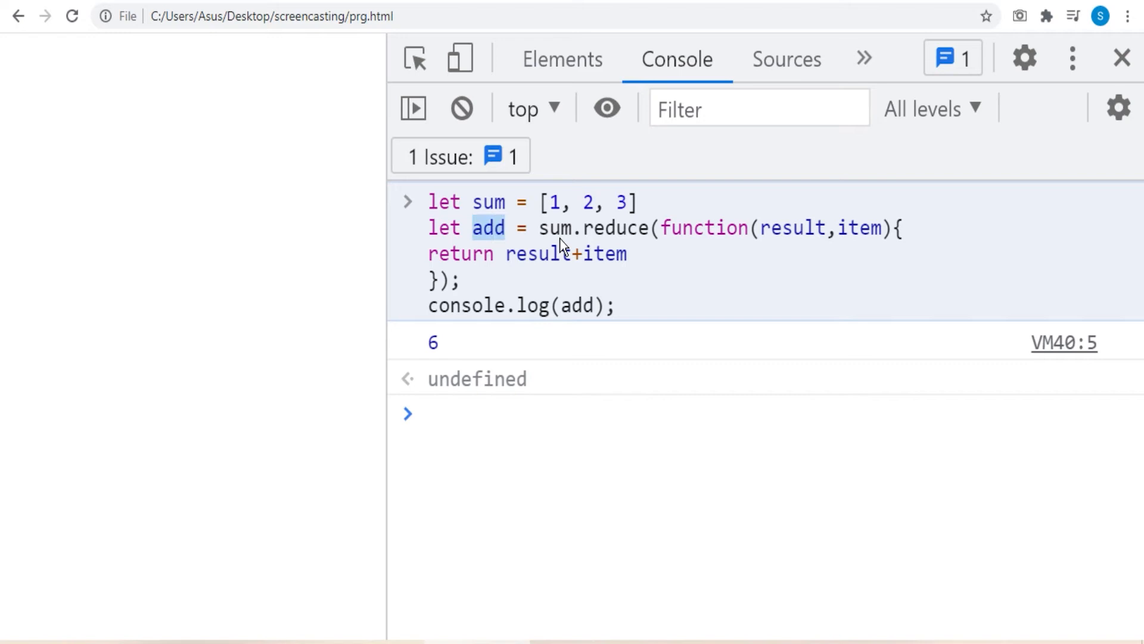
Highlight the sum.reduce callback returning result+item and the logged total 6.
{"action": "double_click", "coordinate": [591, 228]}
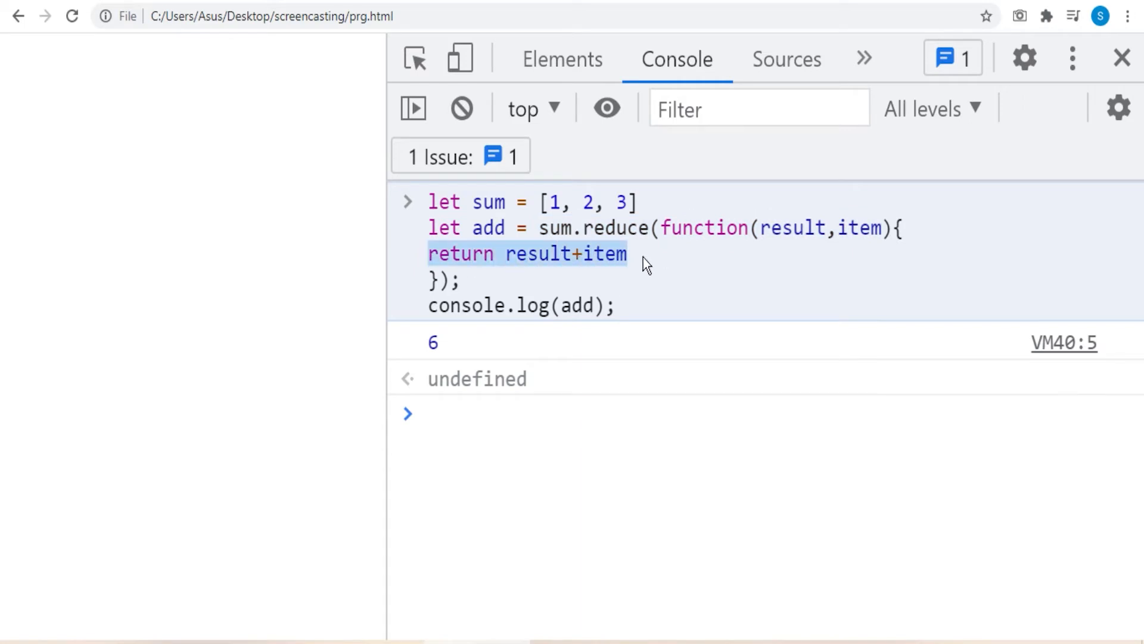
{"action": "mouse_move", "coordinate": [429, 306]}
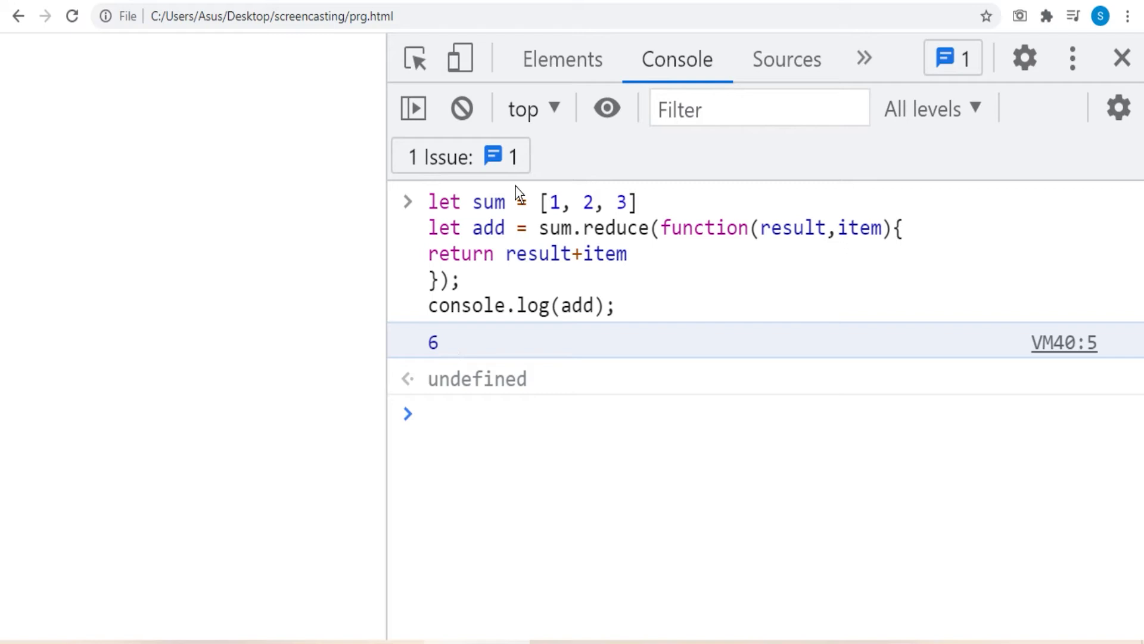
{"action": "left_click_drag", "start_coordinate": [538, 228], "coordinate": [747, 228]}
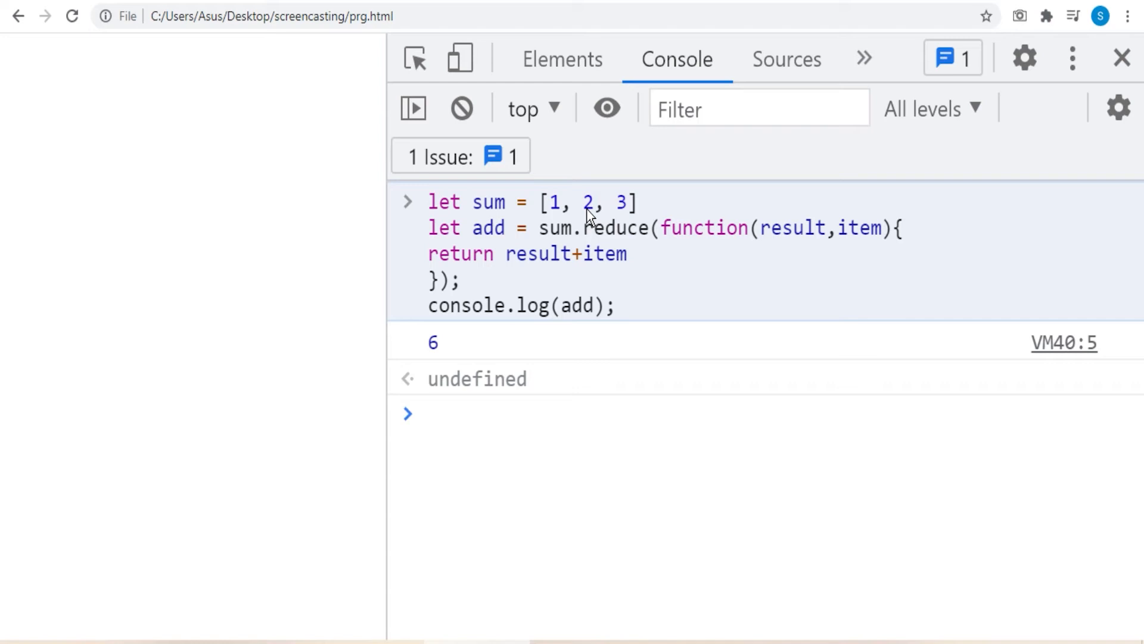
{"action": "mouse_move", "coordinate": [493, 264]}
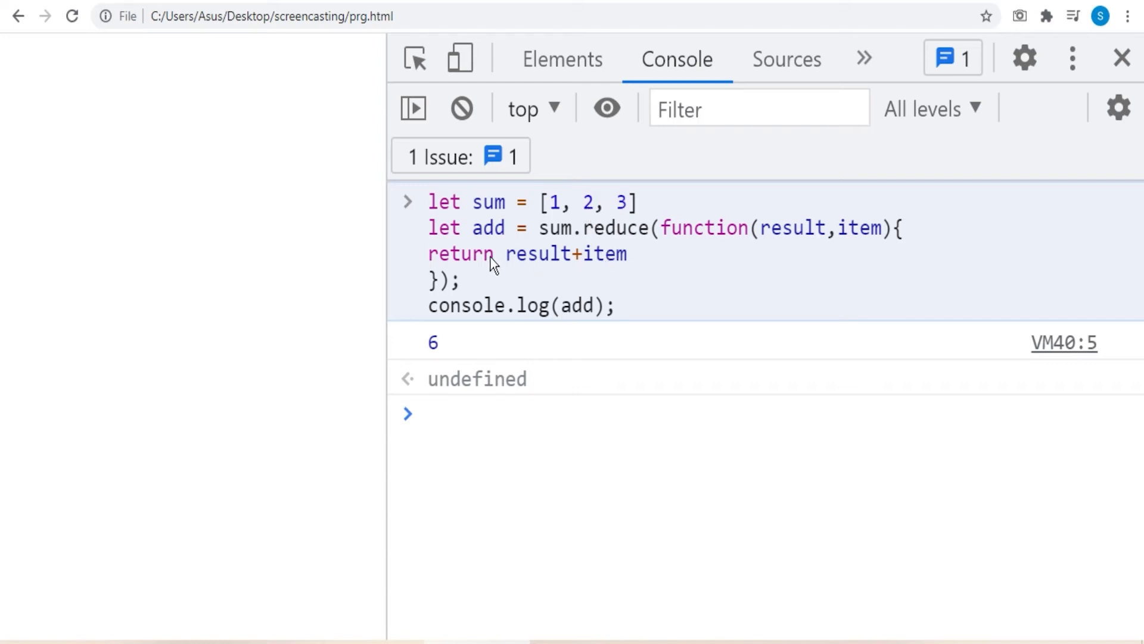
{"action": "mouse_move", "coordinate": [580, 201]}
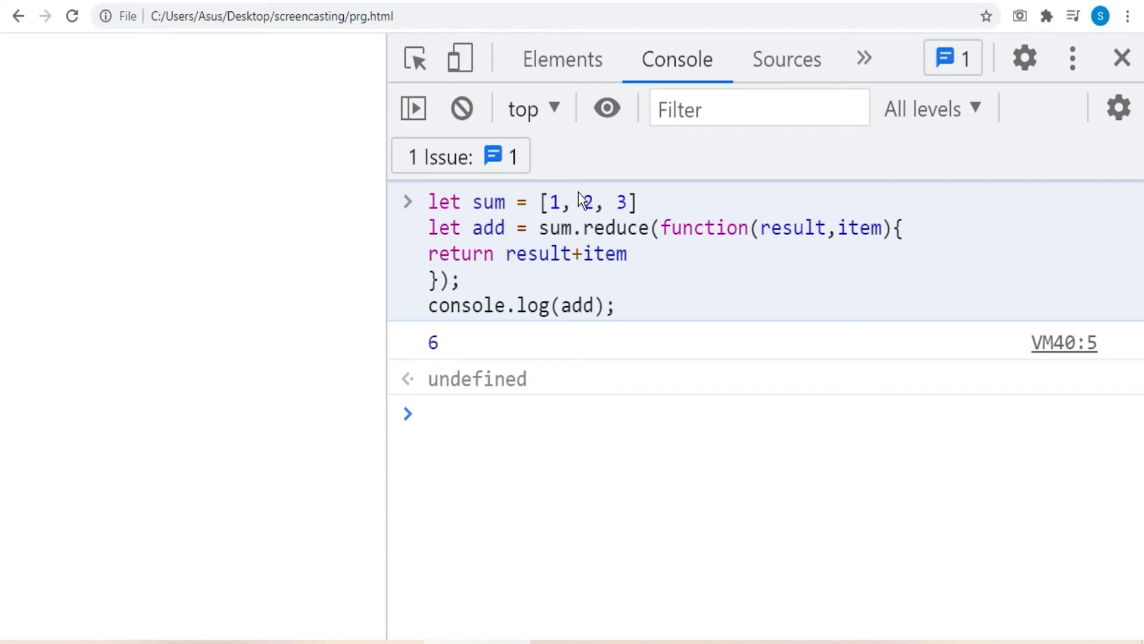
{"action": "mouse_move", "coordinate": [598, 202]}
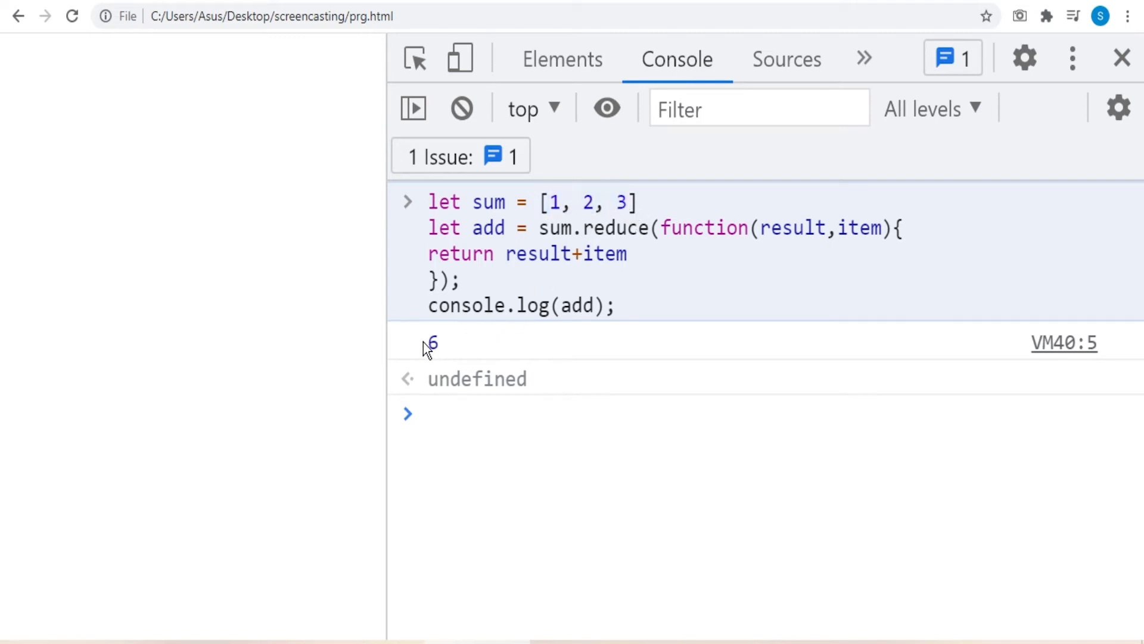
{"action": "double_click", "coordinate": [433, 342]}
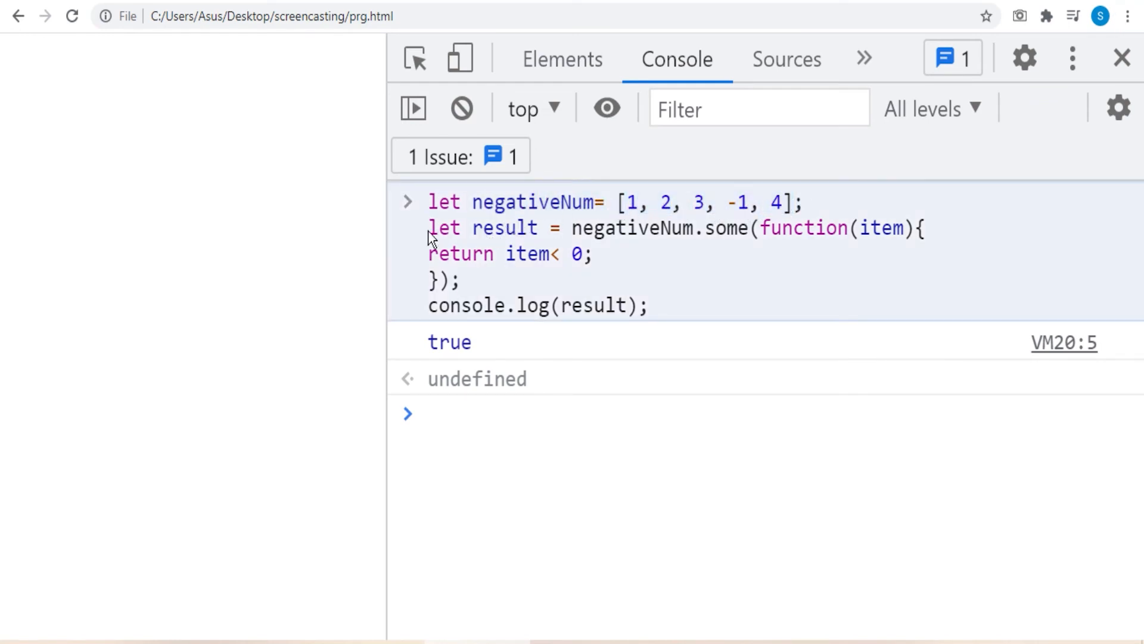
Highlight the some method on negativeNum and its logged true result.
{"action": "double_click", "coordinate": [609, 228]}
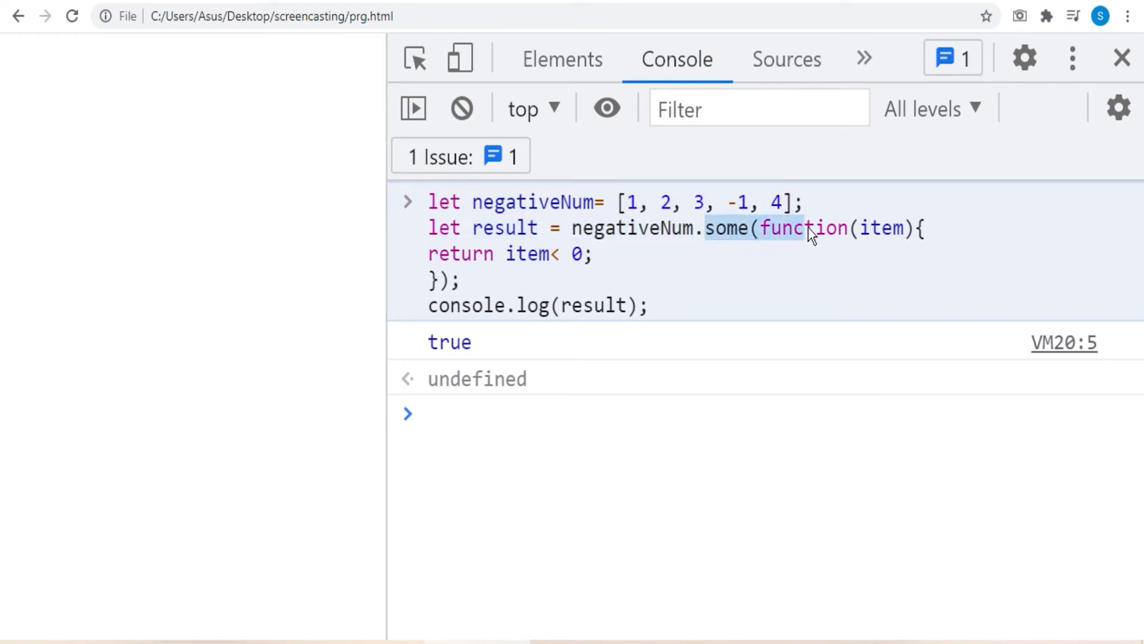
{"action": "left_click", "coordinate": [438, 254]}
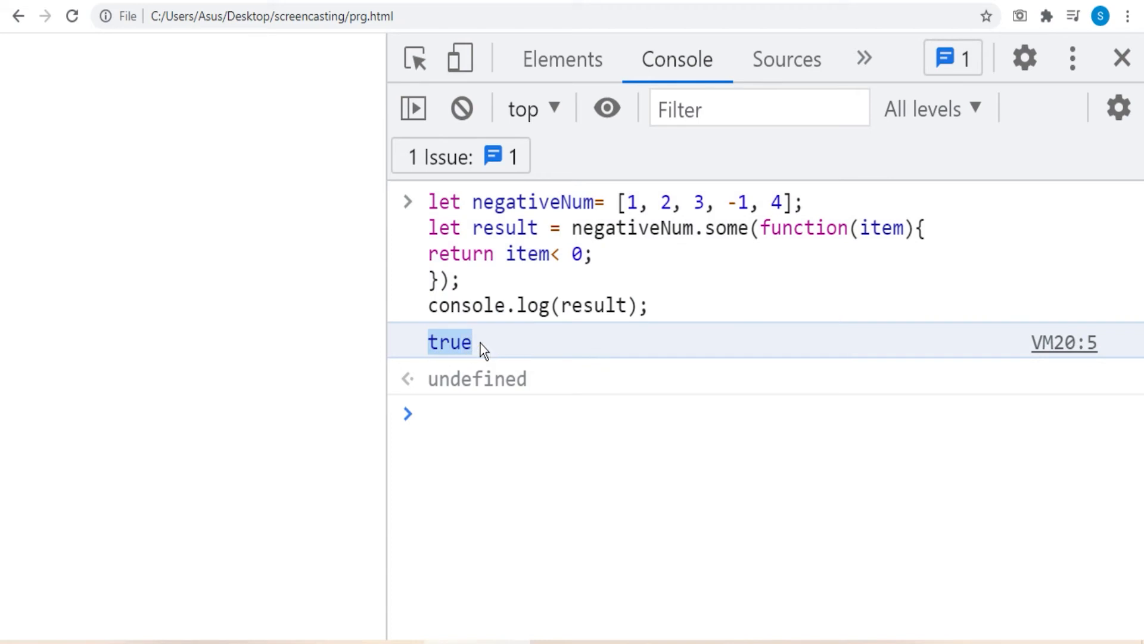
{"action": "double_click", "coordinate": [503, 228]}
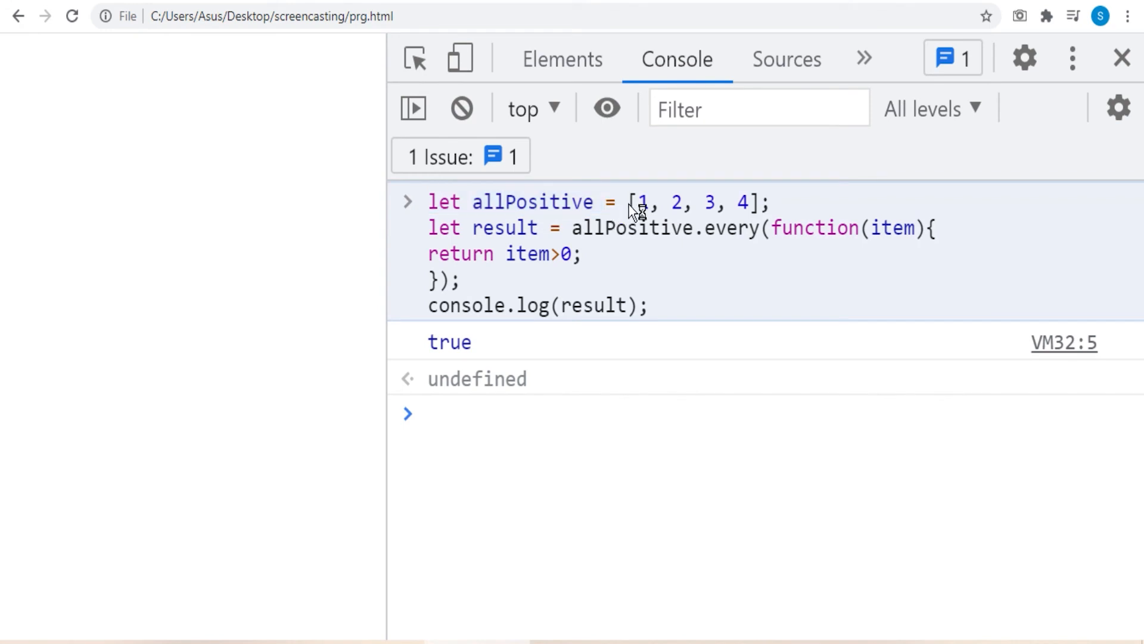
{"action": "mouse_move", "coordinate": [766, 213]}
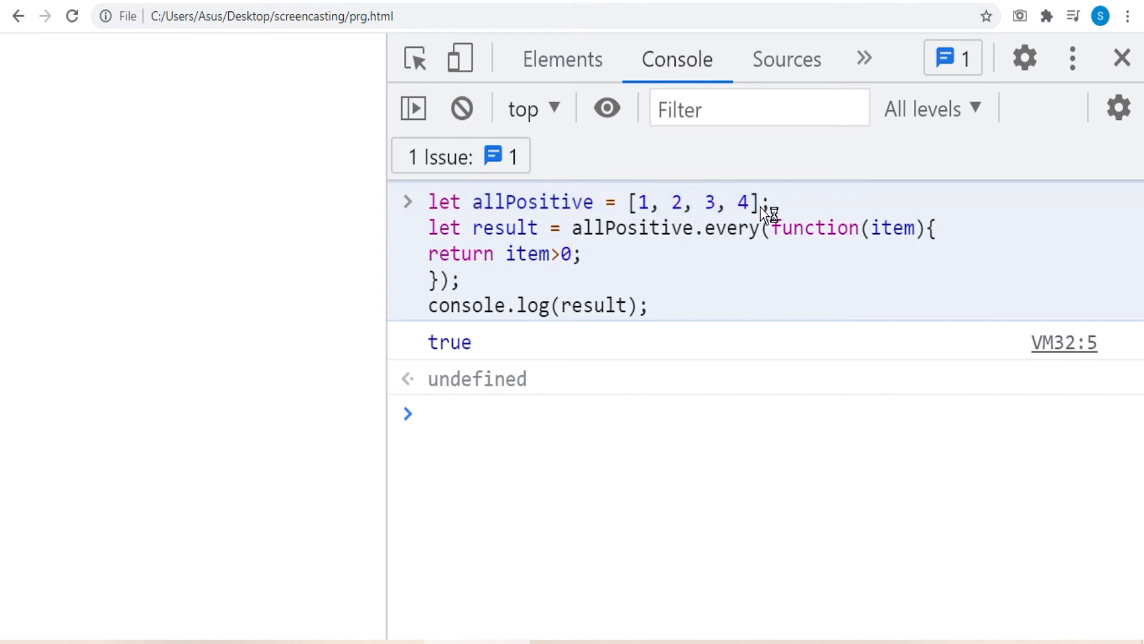
Highlight allPositive.every with the item>0 condition and the logged true result.
{"action": "double_click", "coordinate": [504, 227]}
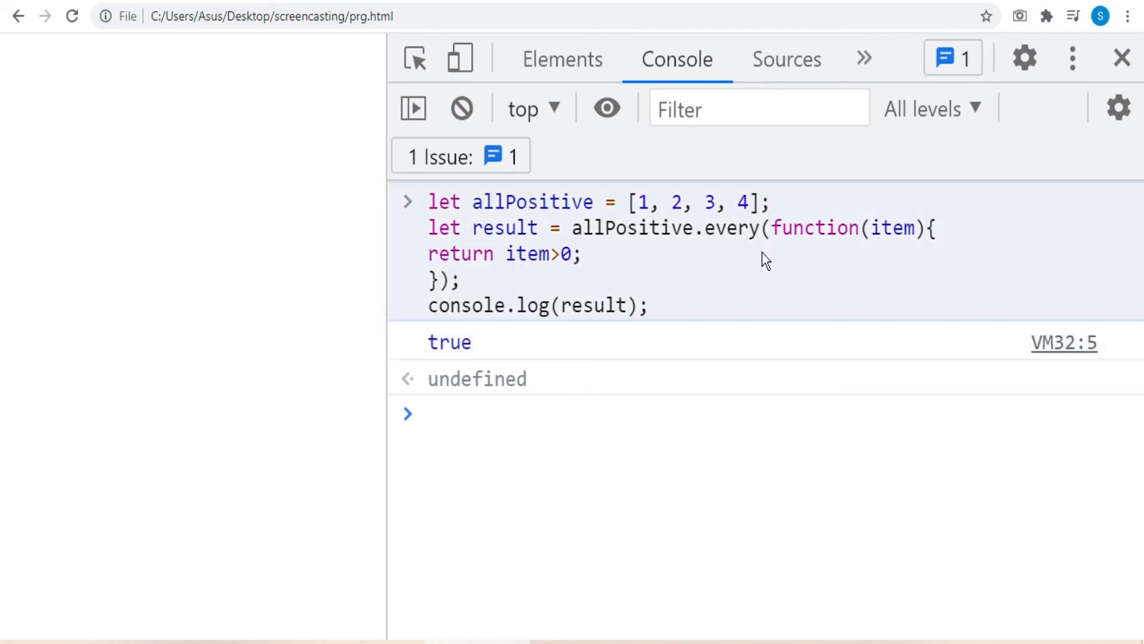
{"action": "double_click", "coordinate": [816, 228]}
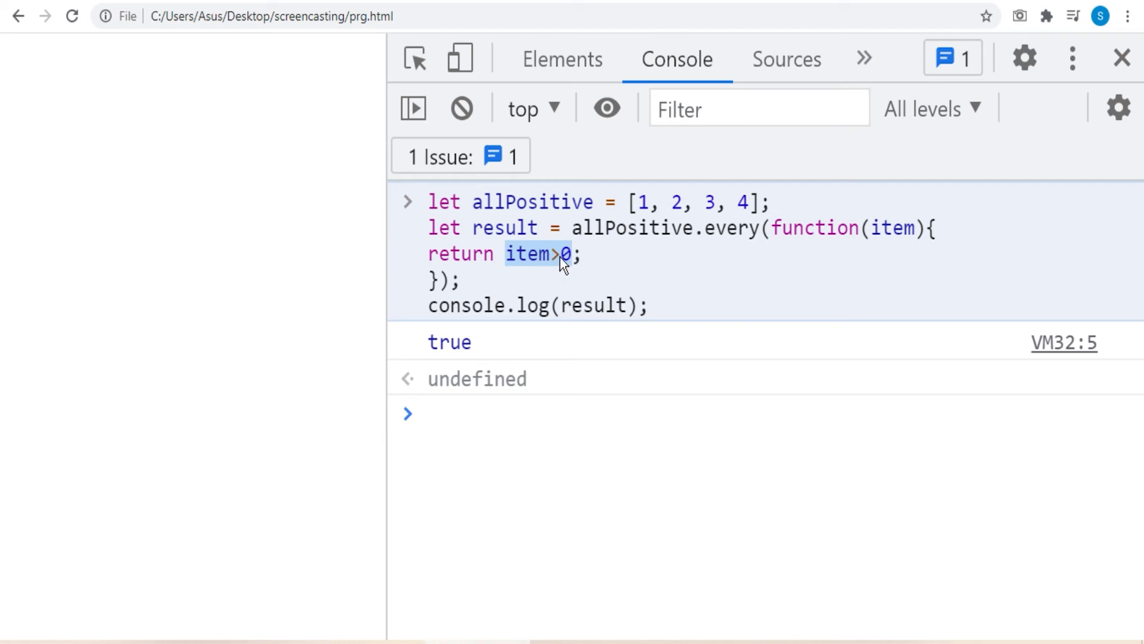
{"action": "mouse_move", "coordinate": [637, 215]}
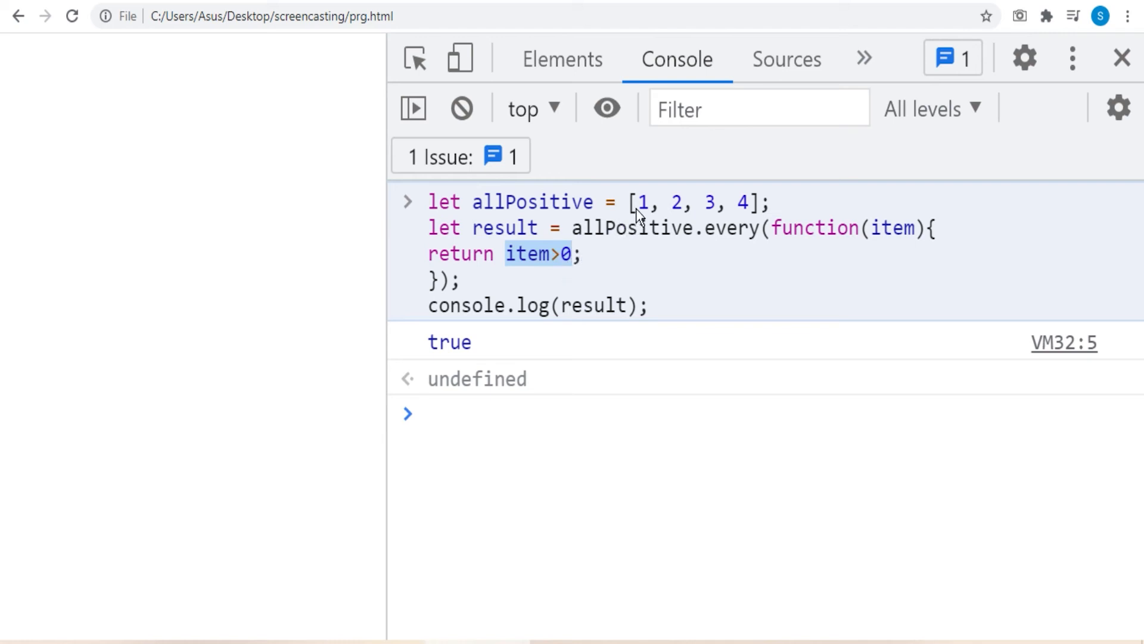
{"action": "mouse_move", "coordinate": [438, 351]}
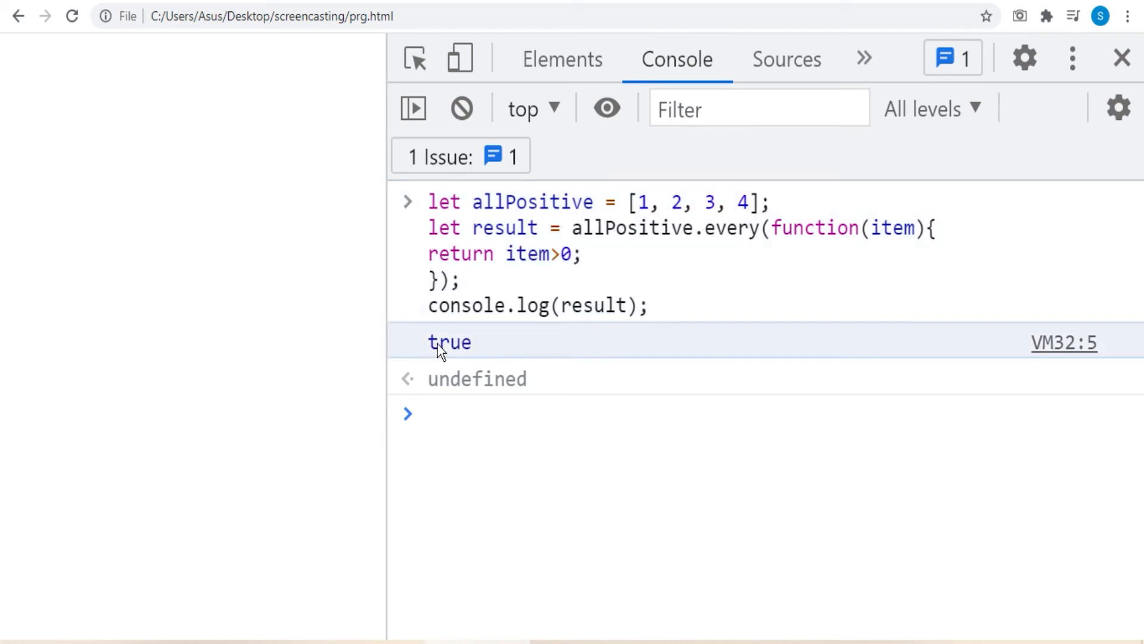
{"action": "double_click", "coordinate": [450, 342]}
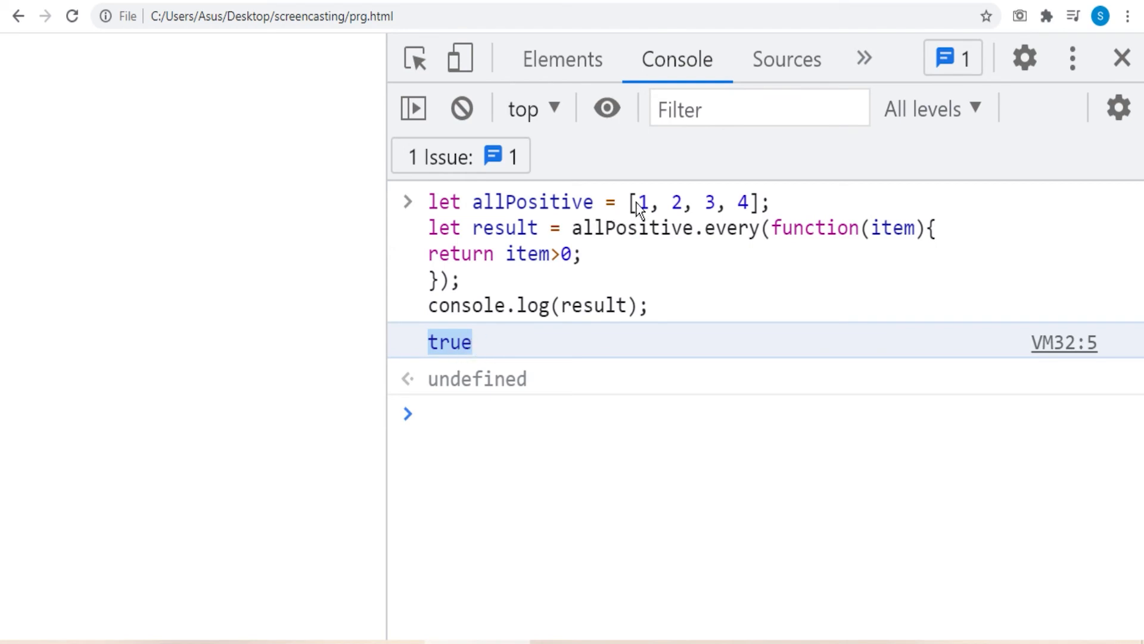
{"action": "left_click_drag", "start_coordinate": [636, 202], "coordinate": [759, 202]}
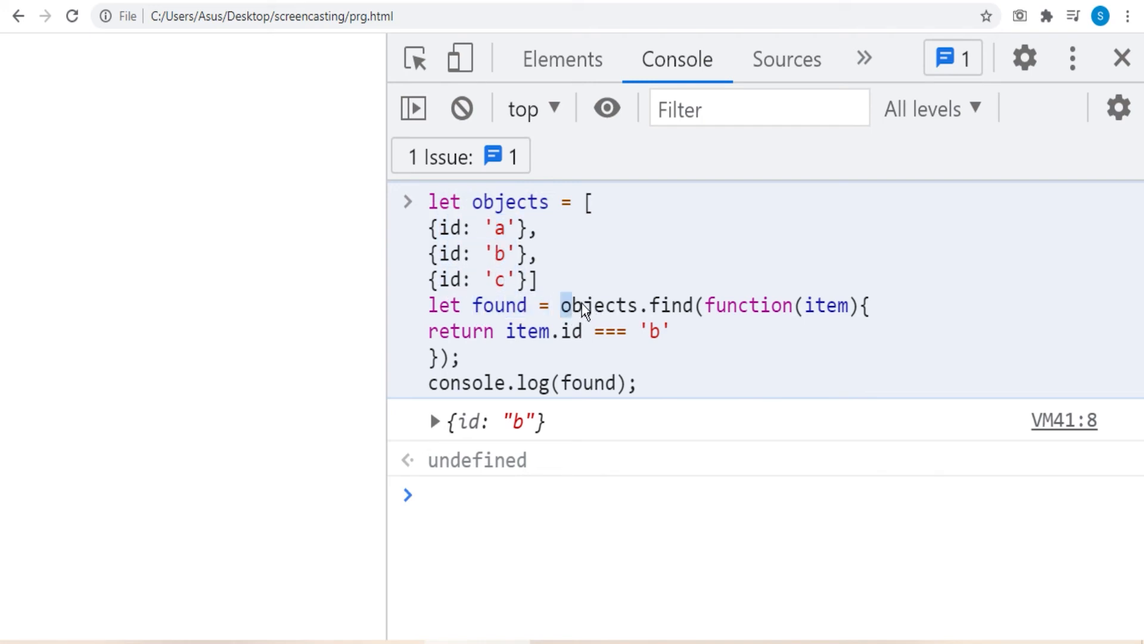
Highlight the objects.find and console.log(found) lines, then expand and collapse {id: "b"}.
{"action": "left_click_drag", "start_coordinate": [560, 305], "coordinate": [839, 305]}
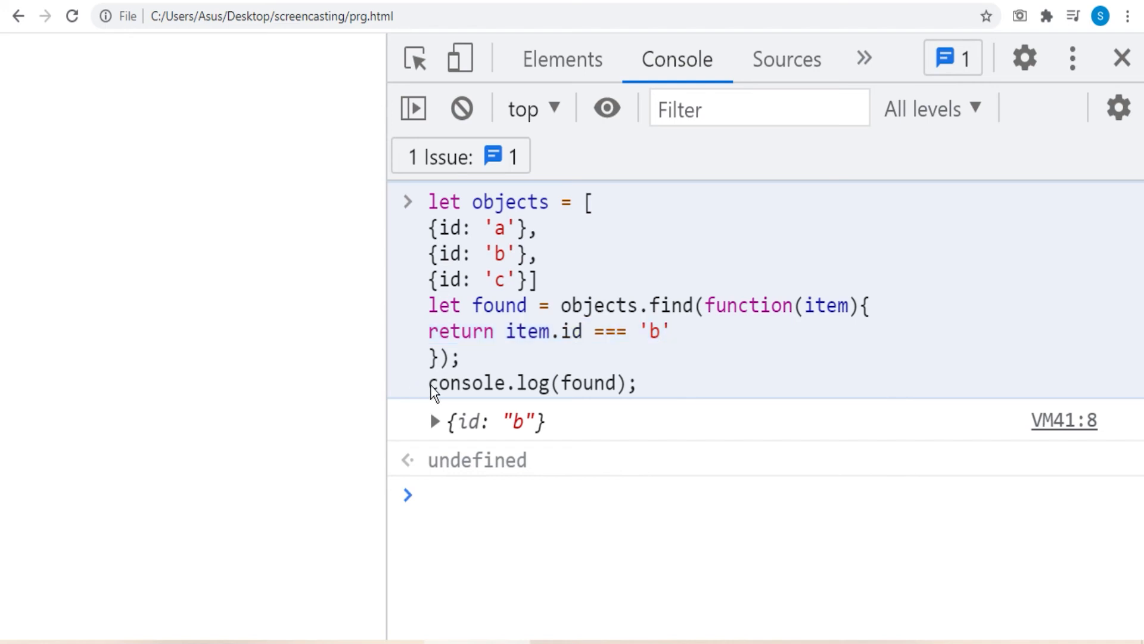
{"action": "double_click", "coordinate": [532, 383]}
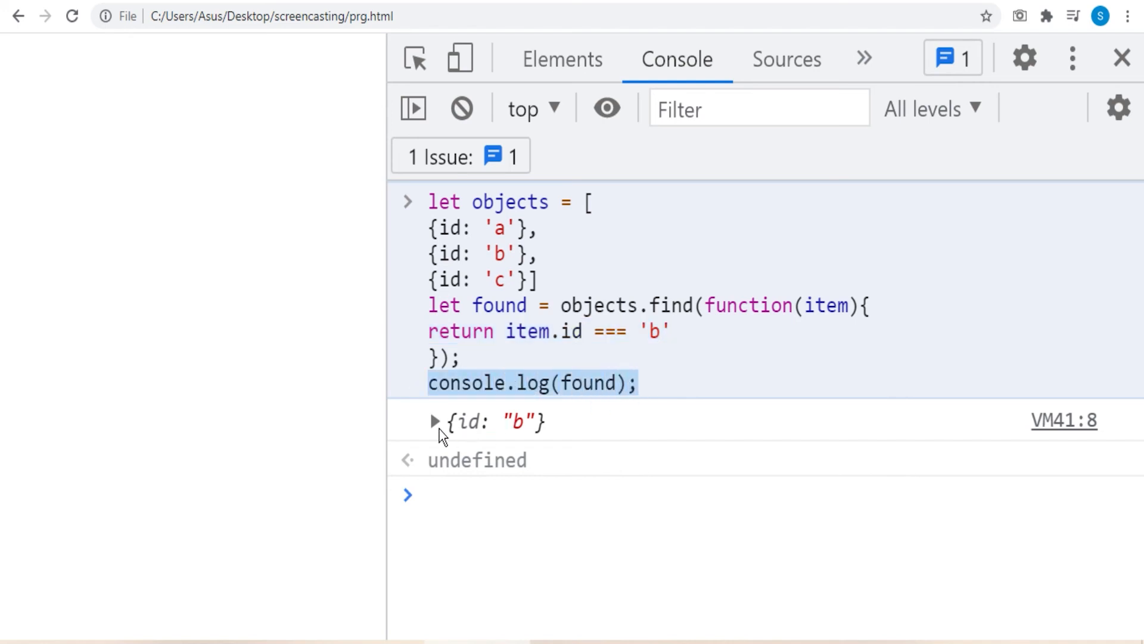
{"action": "left_click", "coordinate": [435, 421]}
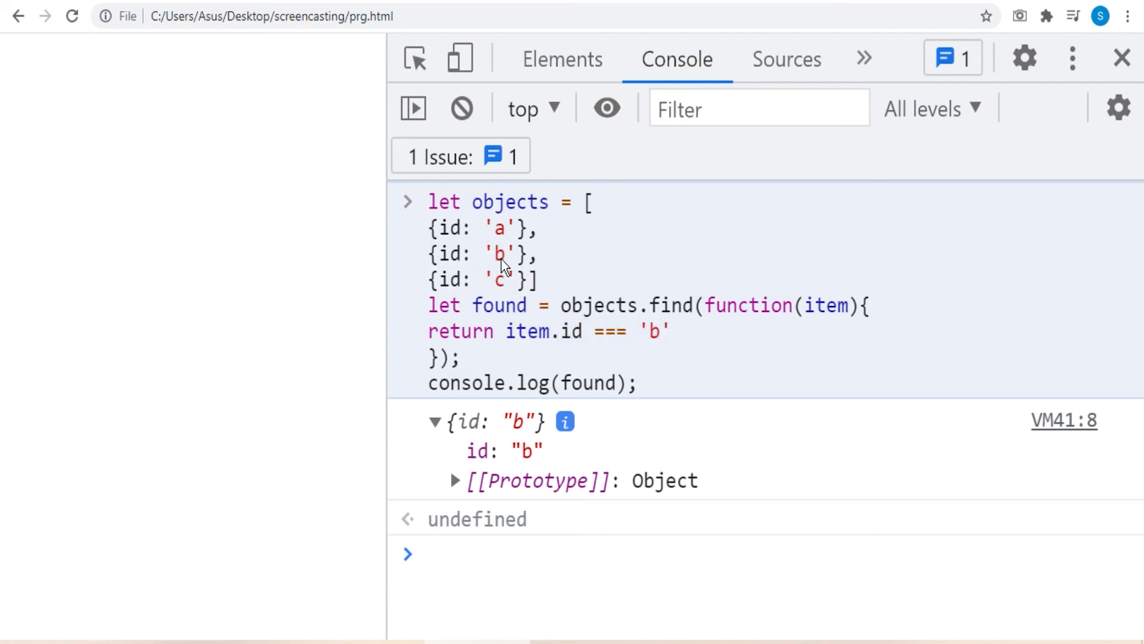
{"action": "mouse_move", "coordinate": [467, 415]}
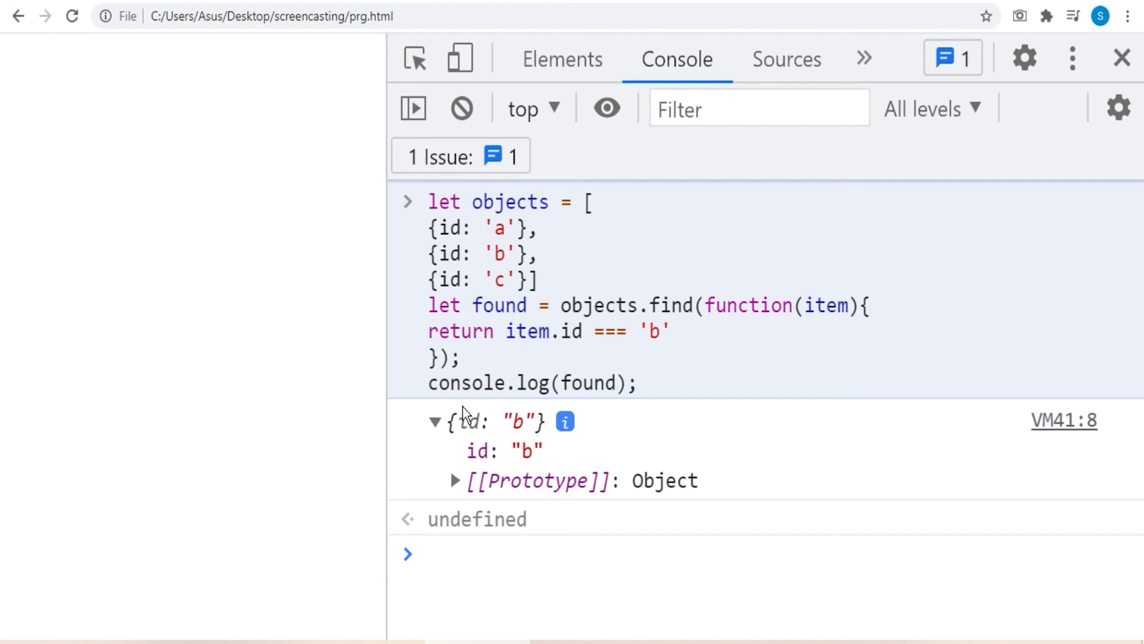
{"action": "left_click", "coordinate": [436, 422]}
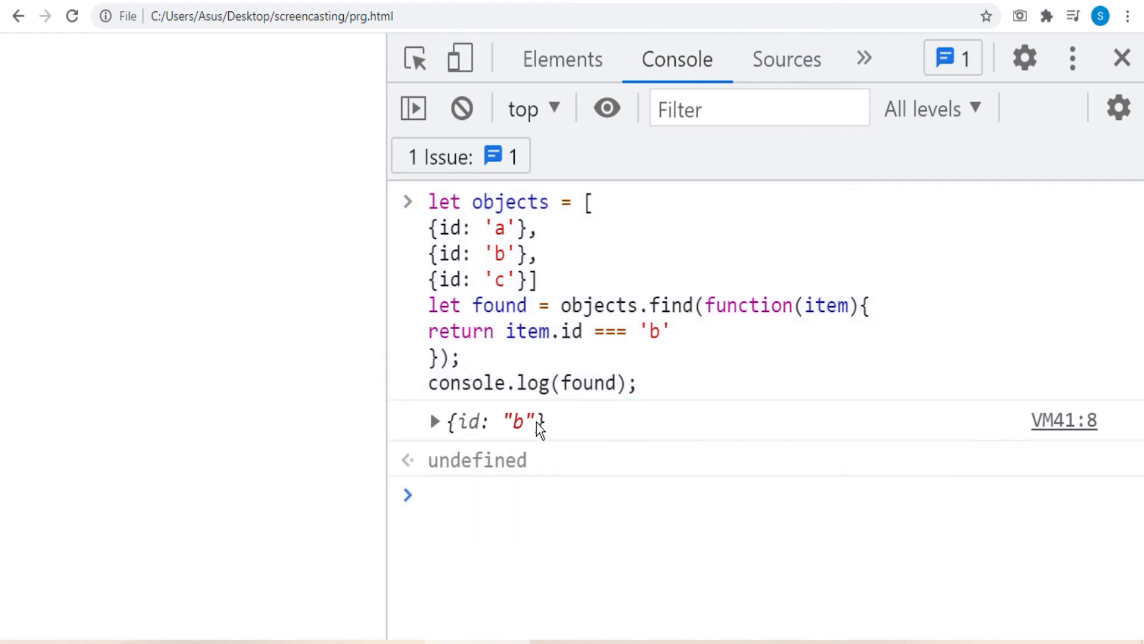